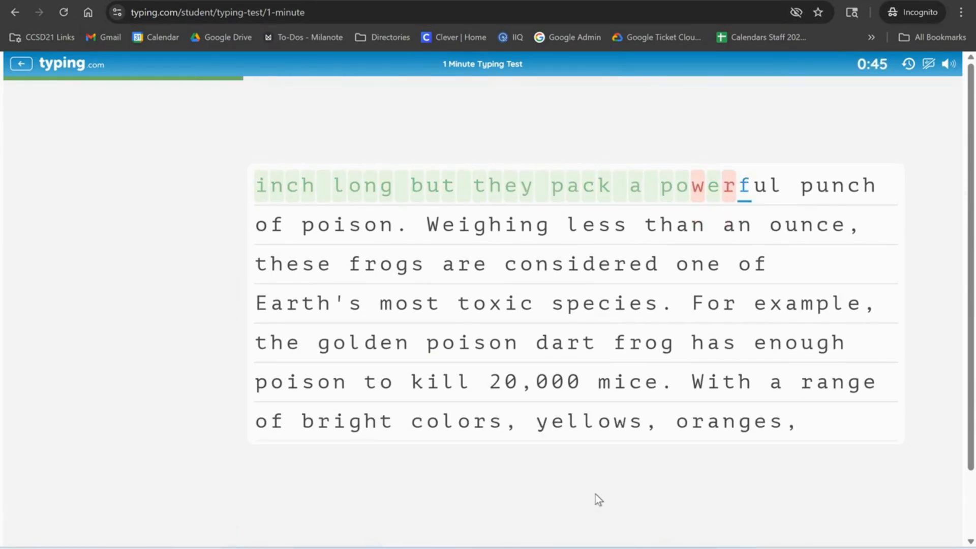
Exit the partly typed one-minute test using the header's back arrow
left_click(15, 12)
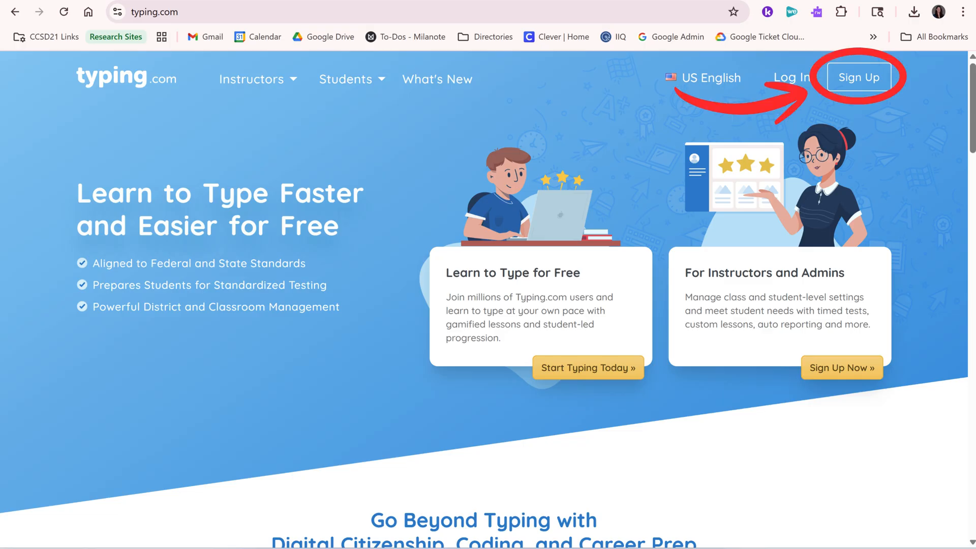
Sign up as an instructor via Google, allow Classroom access, choose Classes, and enter 'longfellow'
left_click(860, 77)
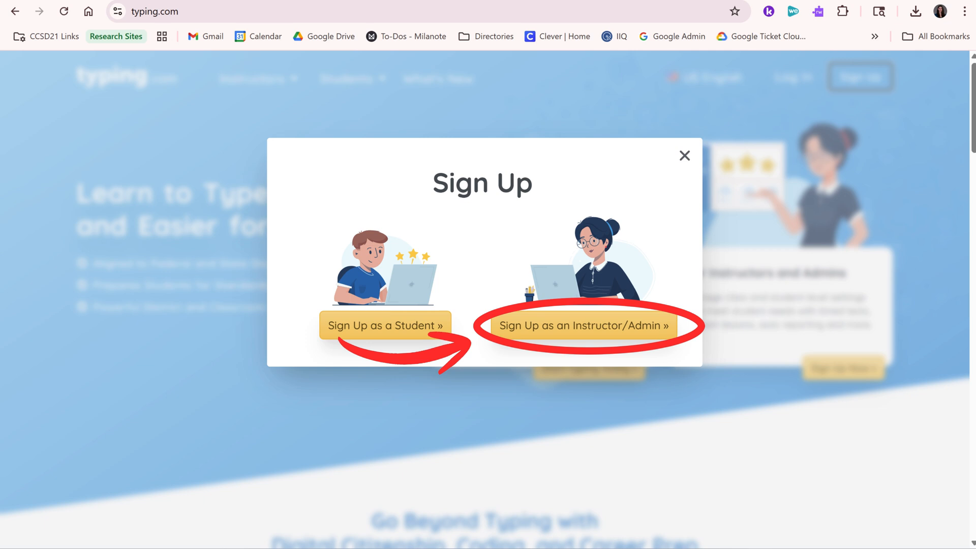
left_click(581, 326)
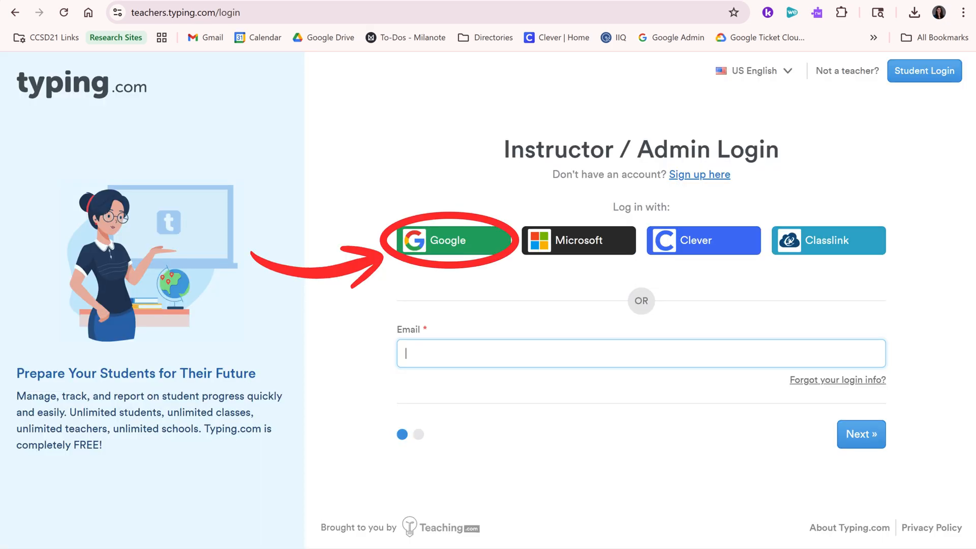
left_click(454, 241)
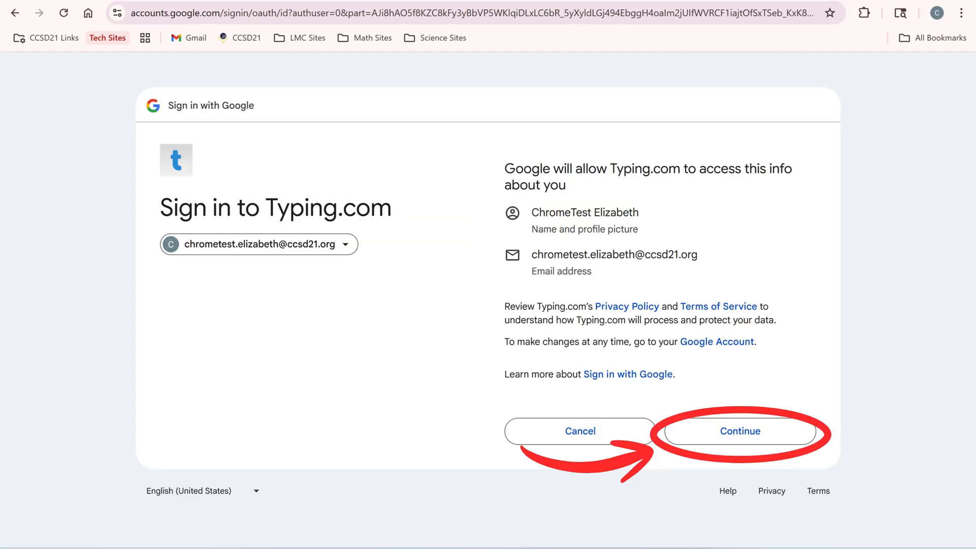
left_click(739, 431)
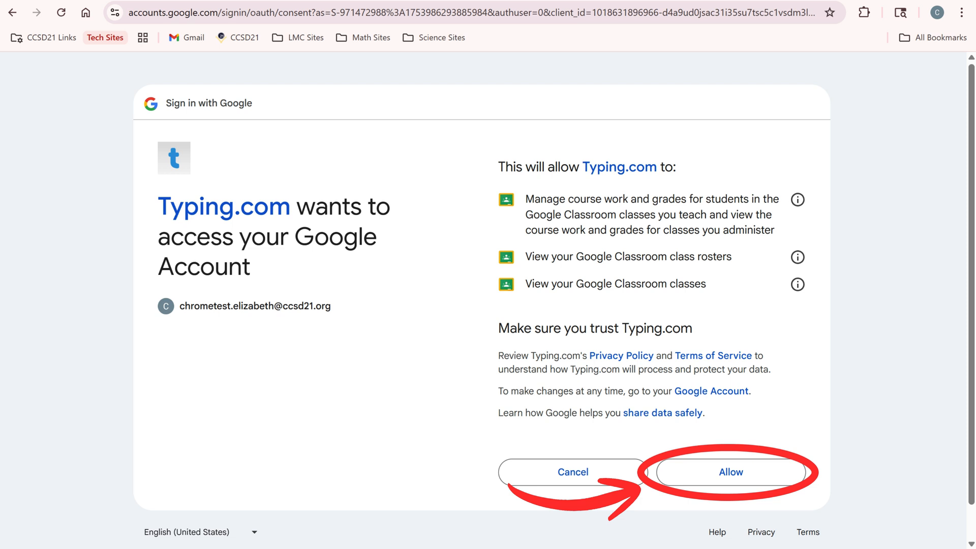
left_click(731, 472)
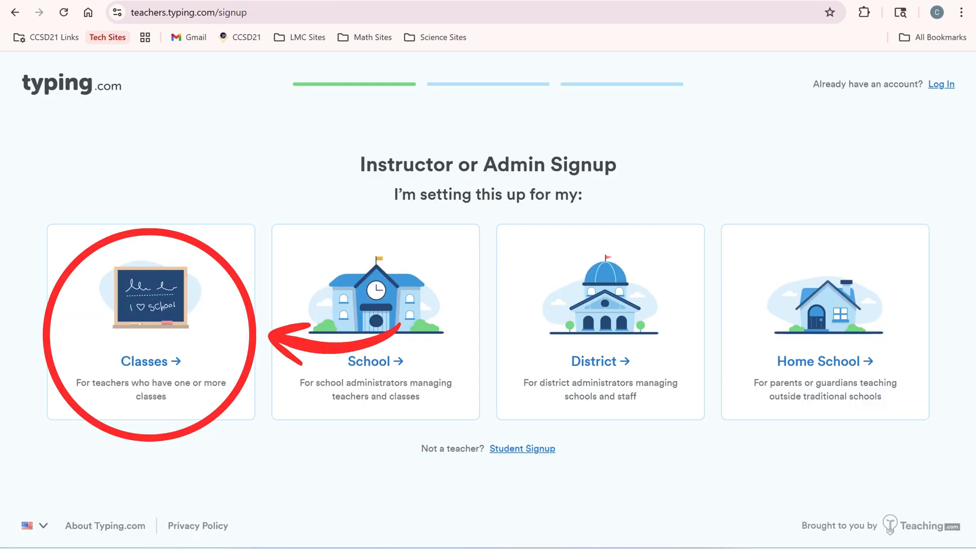
left_click(150, 324)
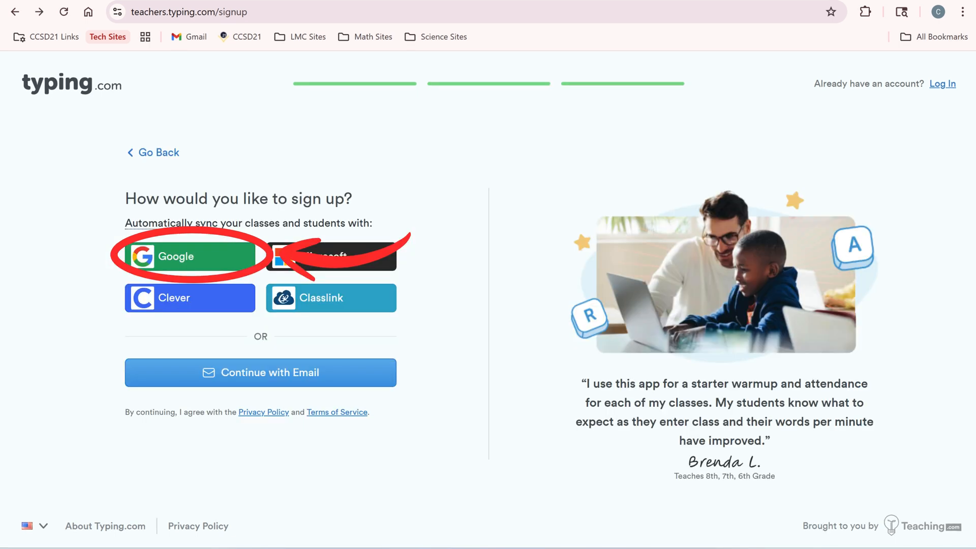
type("longfellow")
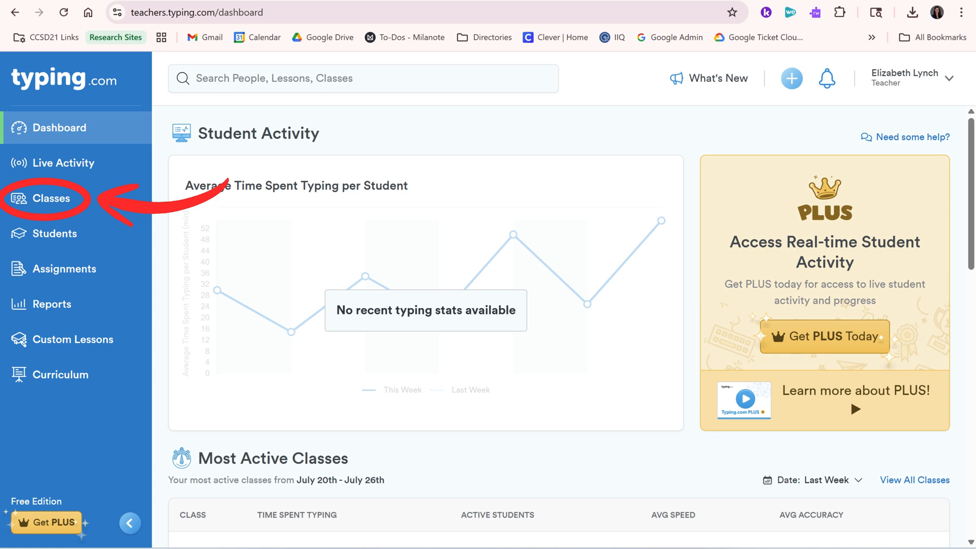
Sync selected Google Classroom classes, listing the 7-student fifth-grade class
left_click(47, 198)
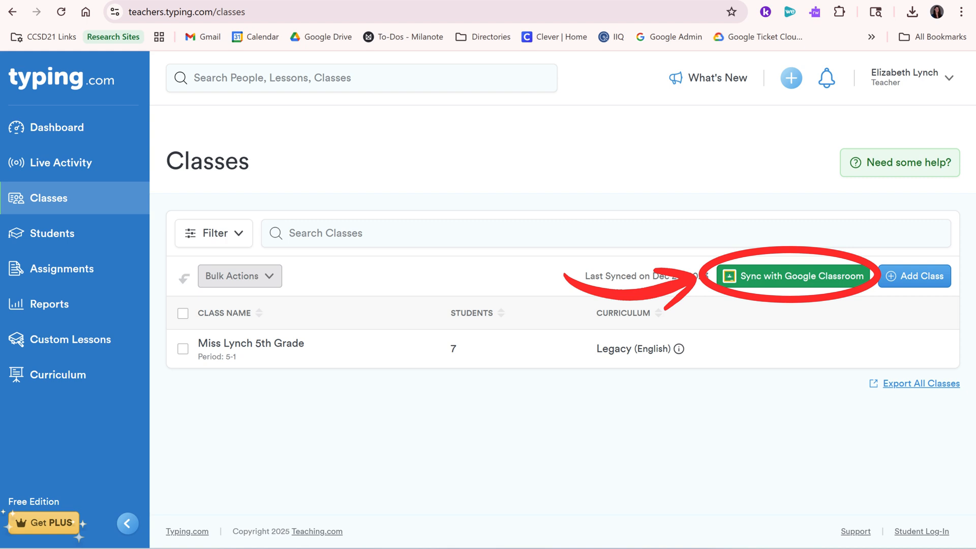
left_click(793, 276)
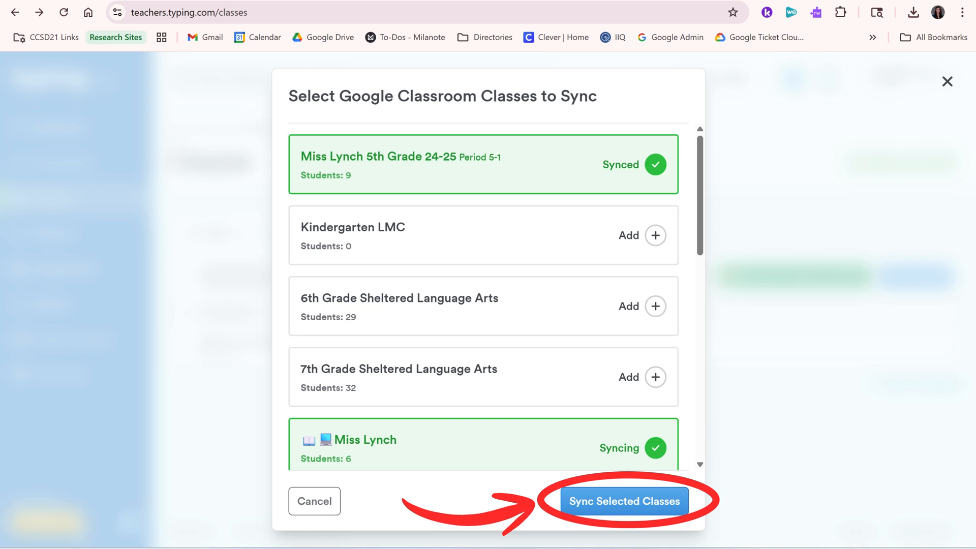
left_click(623, 501)
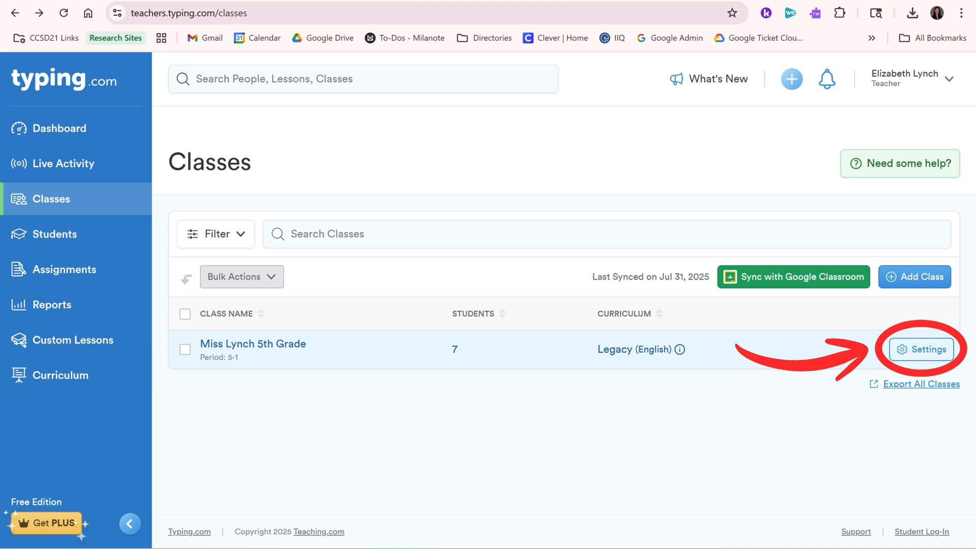
Disable Nitro Type in the fifth-grade class settings and review its active lessons
left_click(921, 349)
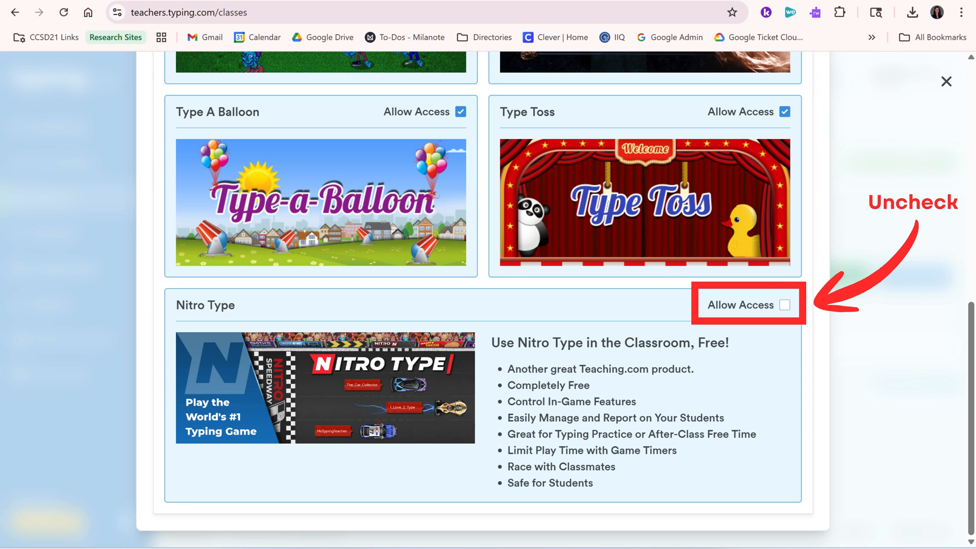
left_click(294, 161)
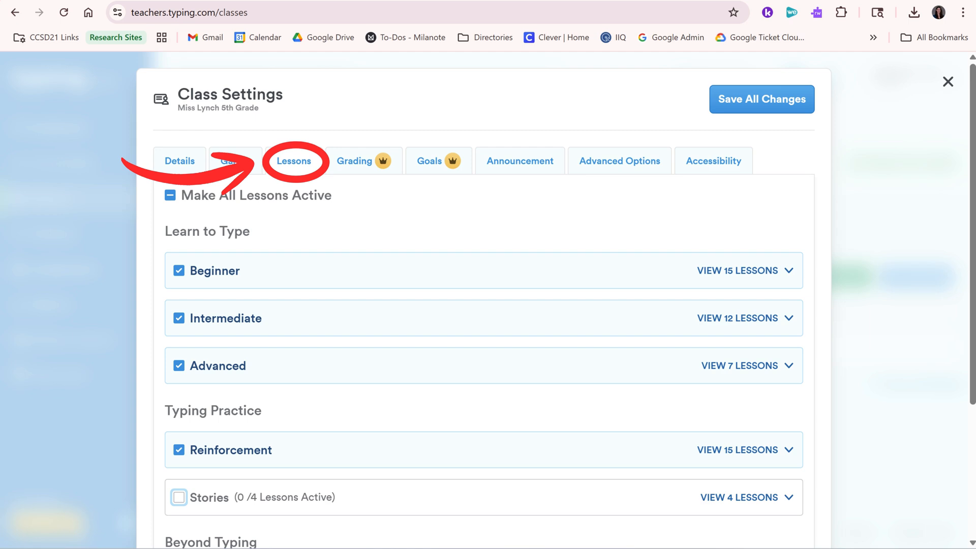
left_click(59, 200)
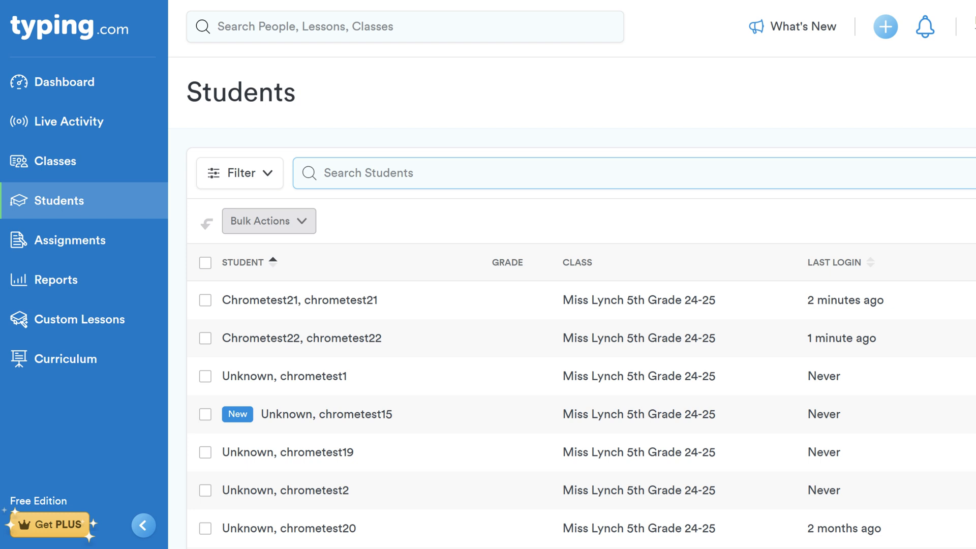
Scroll through Chrometest21's performance and lesson progress, then go to Reports
left_click(300, 300)
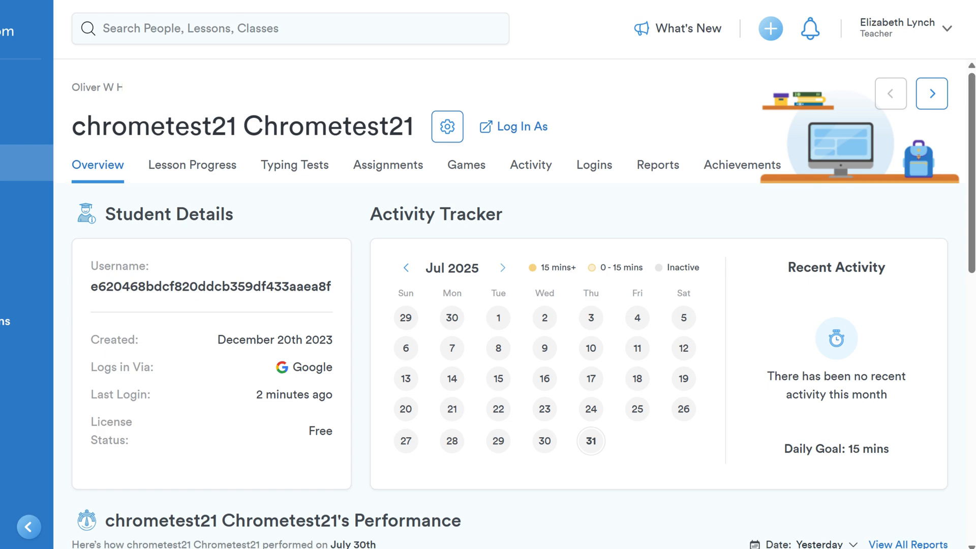
scroll("down", 3)
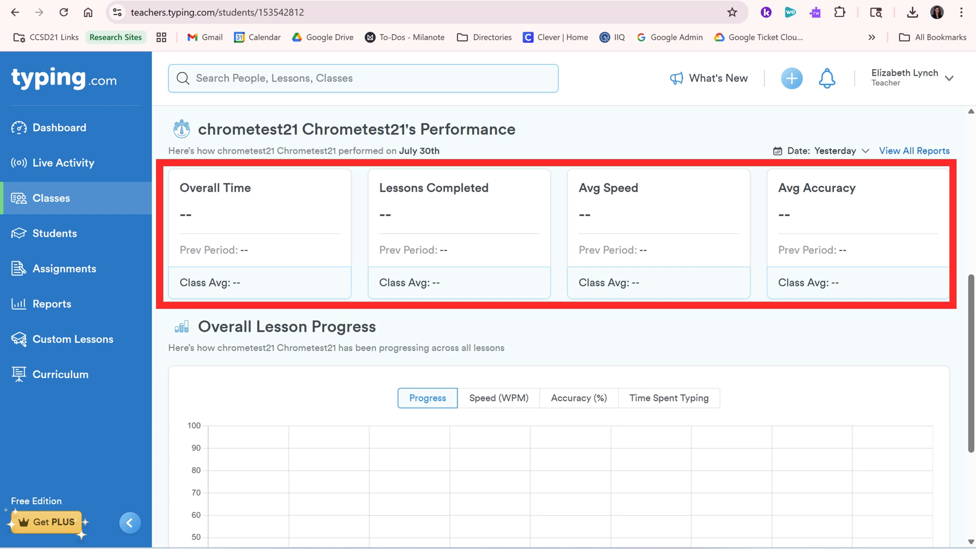
scroll("down", 3)
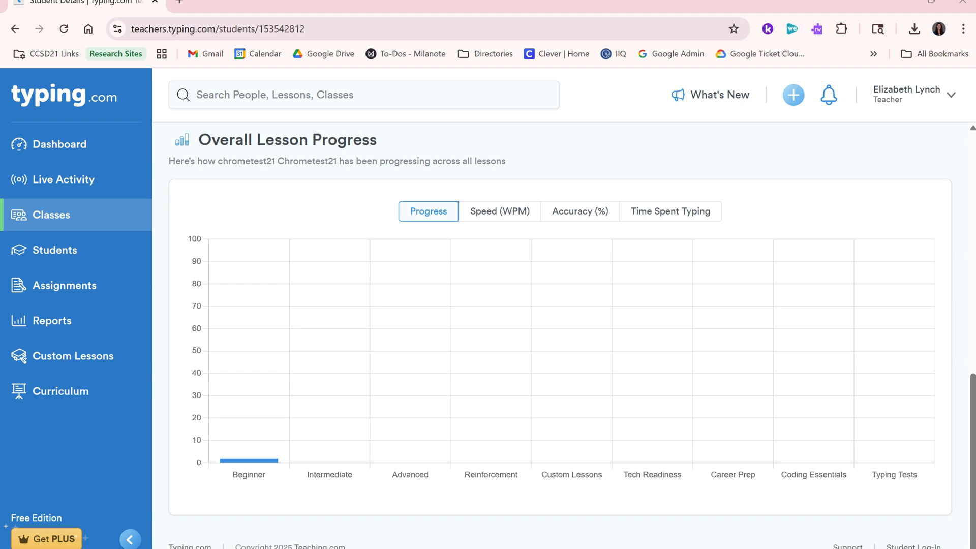
left_click(55, 321)
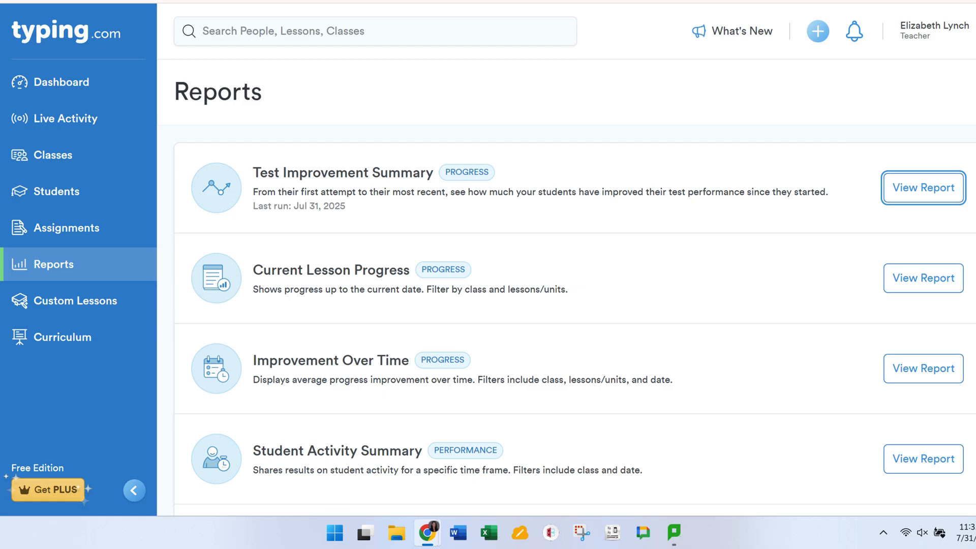
View the Test Improvement Summary (Chrometest22, 62 WPM), then go to Custom Lessons
left_click(923, 187)
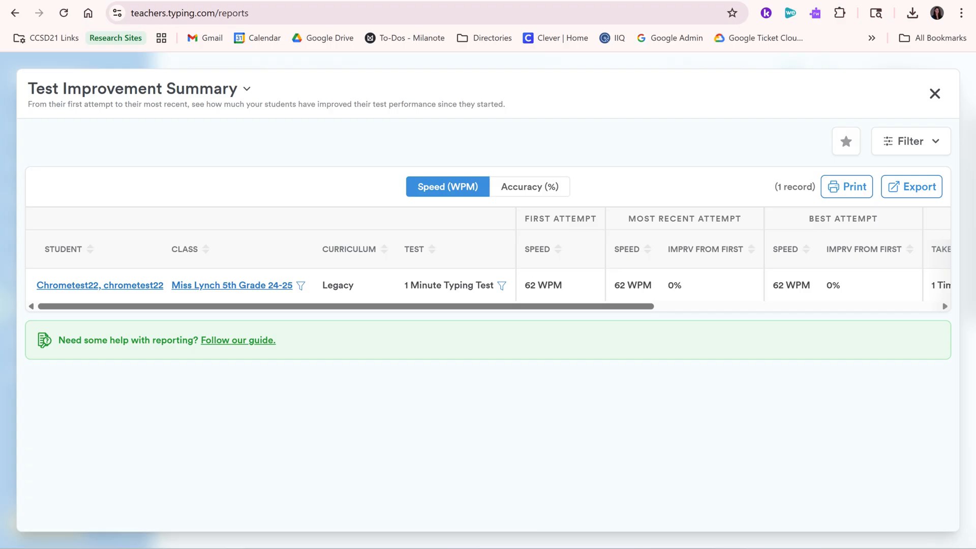
left_click(73, 340)
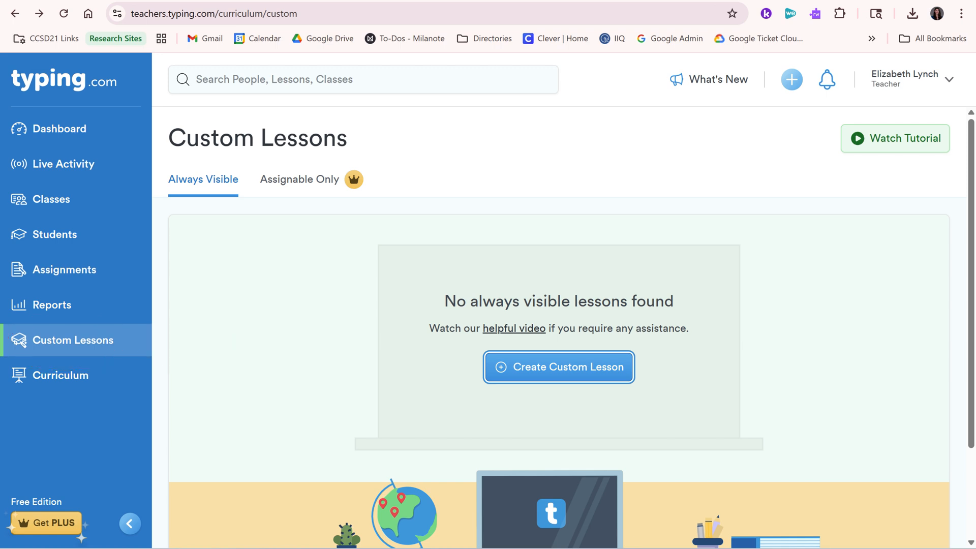
Start the Gravity story lesson and type part of its passage, ending '...ead of up?'
left_click(557, 366)
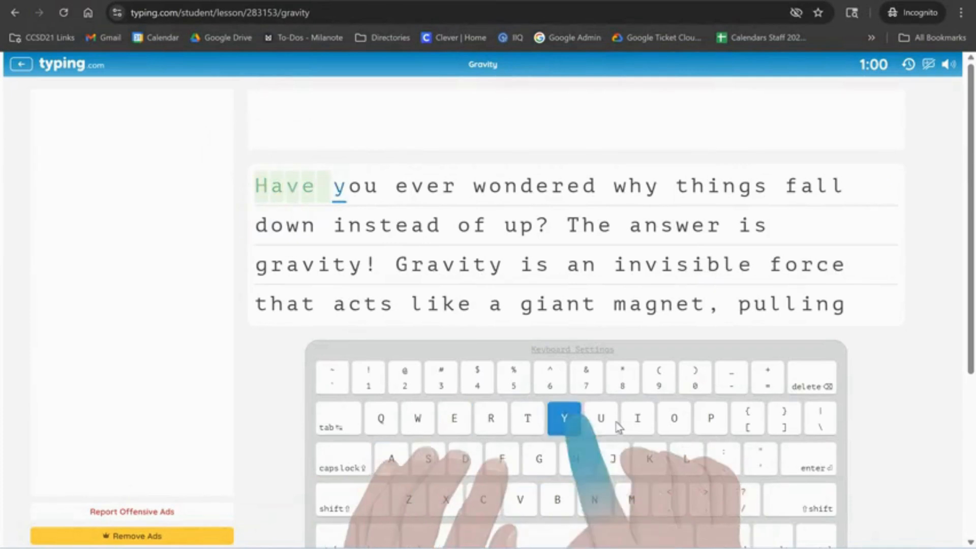
type("dered why things fa")
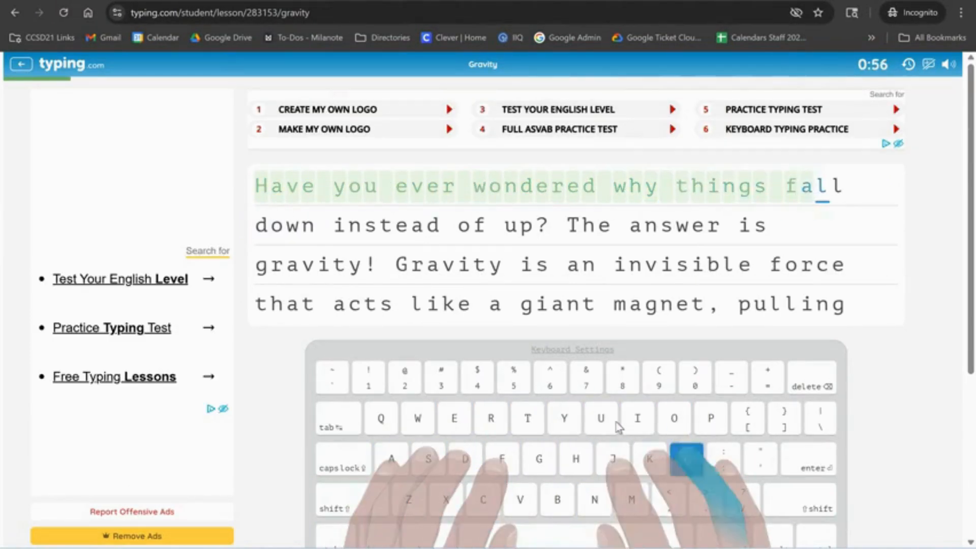
type("e")
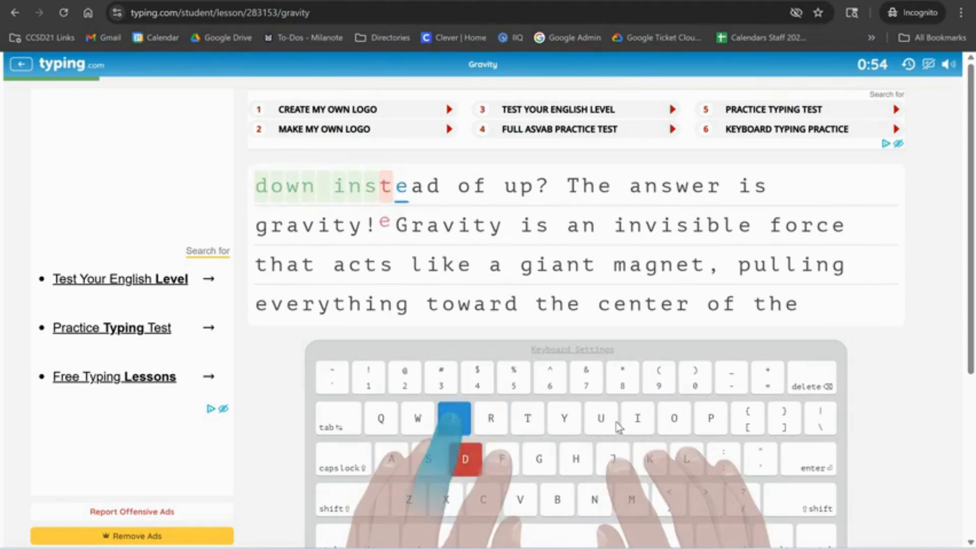
type("ead of up?")
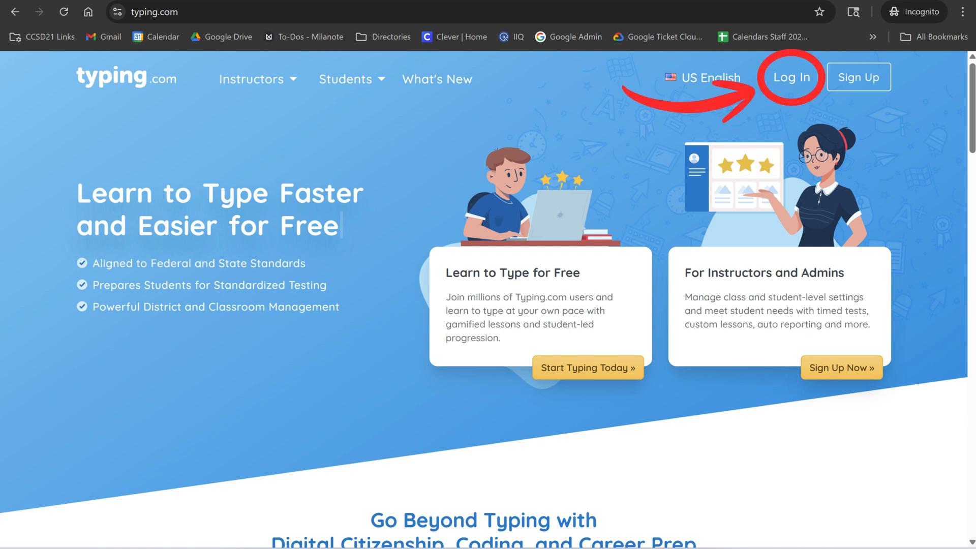
Log in as a student through Google and start the J, F, and Space lesson
left_click(790, 77)
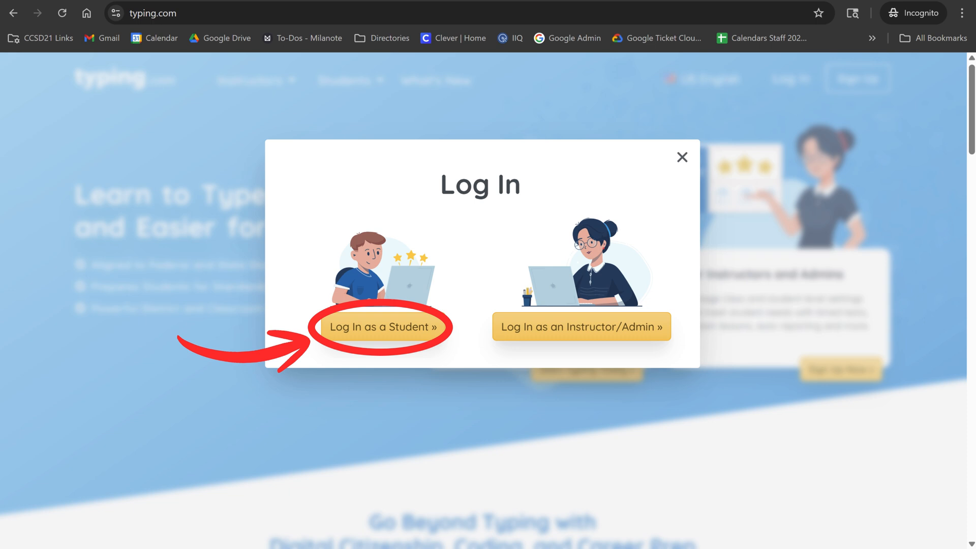
left_click(383, 326)
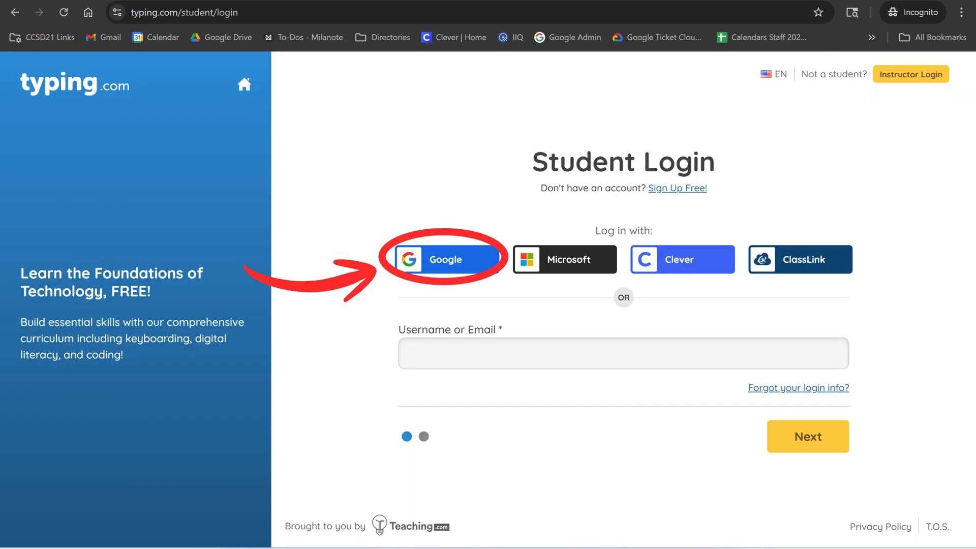
left_click(446, 259)
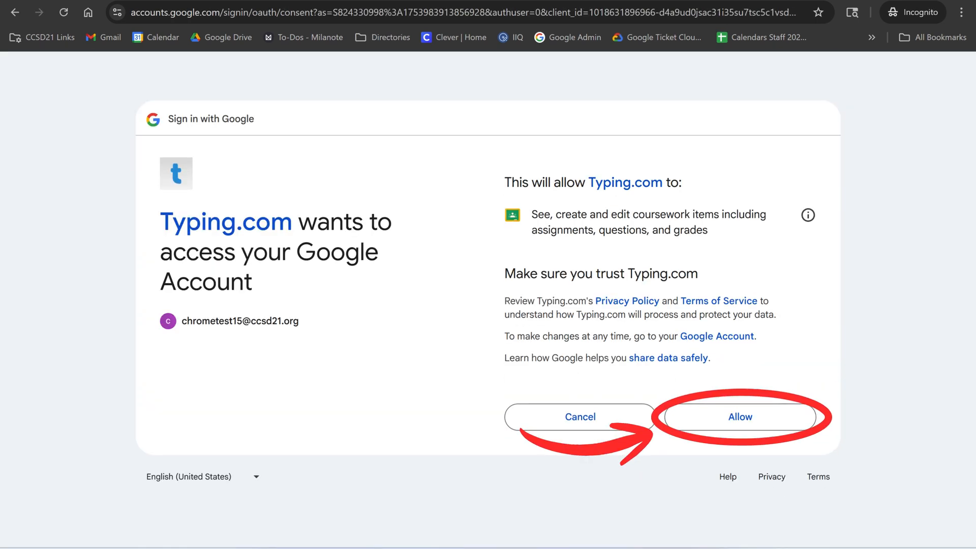
left_click(740, 416)
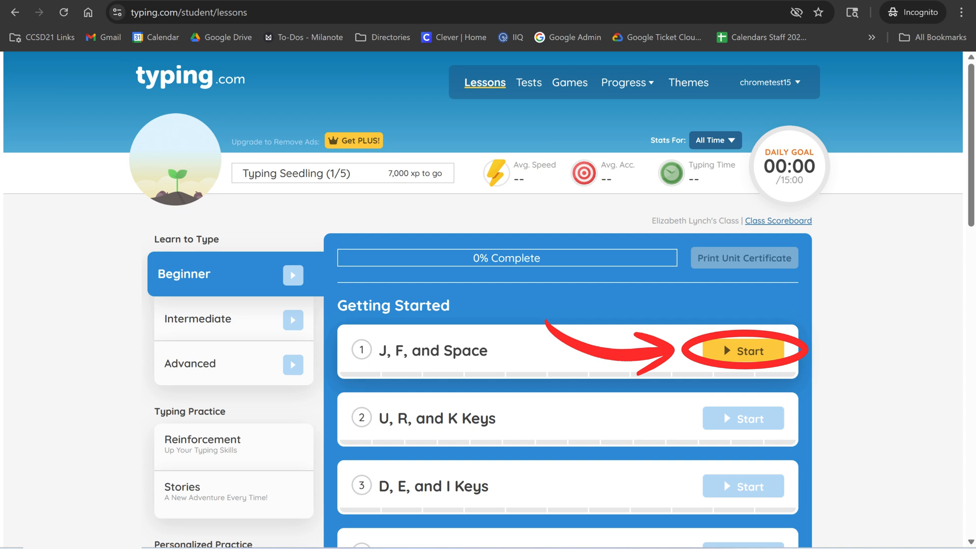
left_click(742, 351)
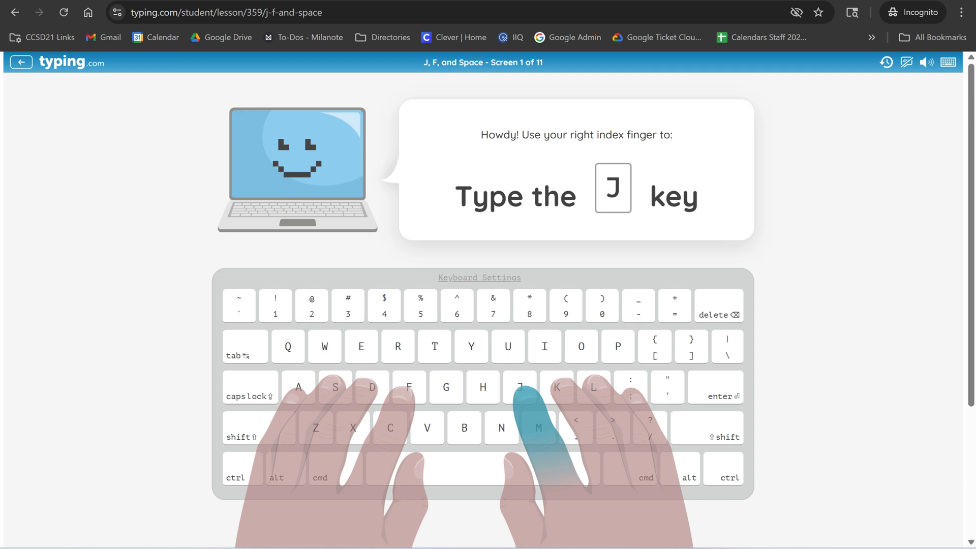
Type J at the first J, F, and Space lesson prompt
key("j")
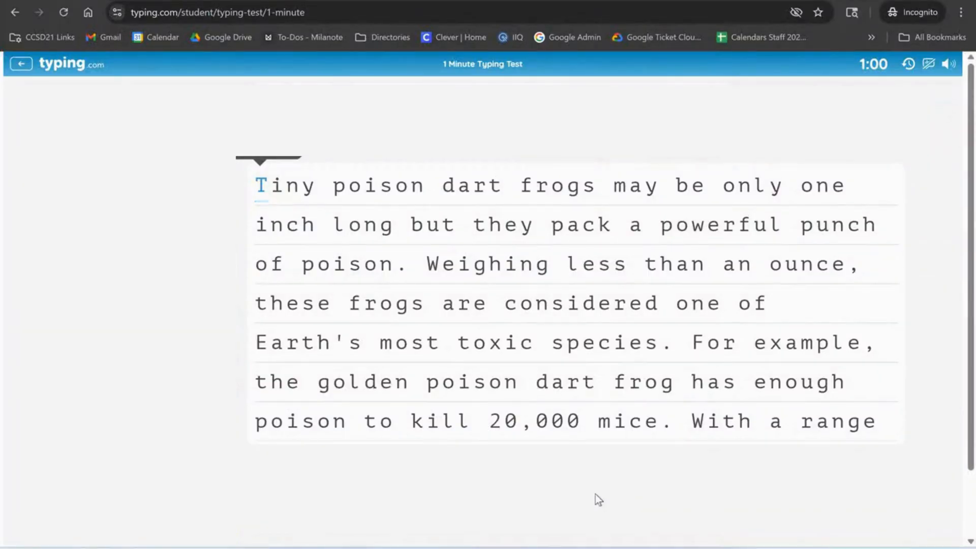
Type the test passage's opening words, 'Tiny poison dart frogs'
type("Tiny")
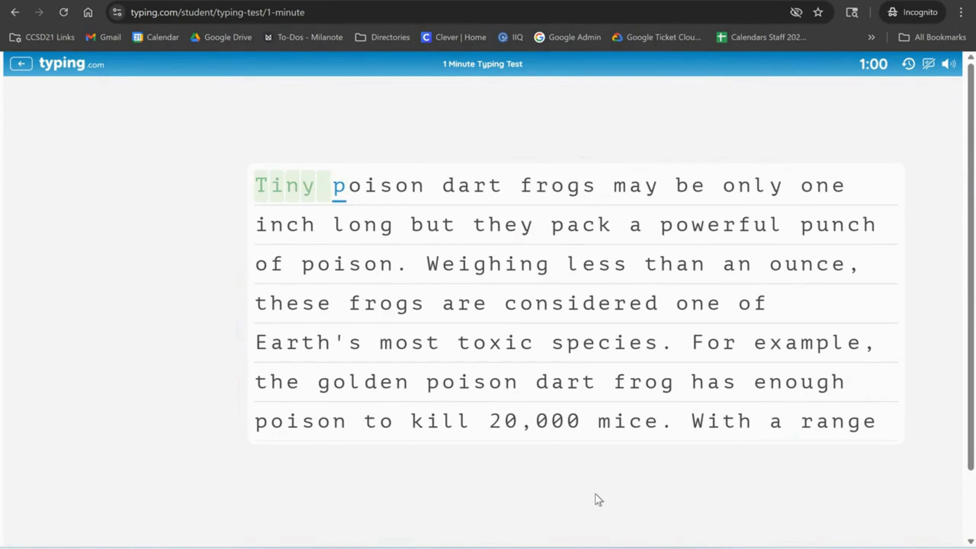
type("poison dar")
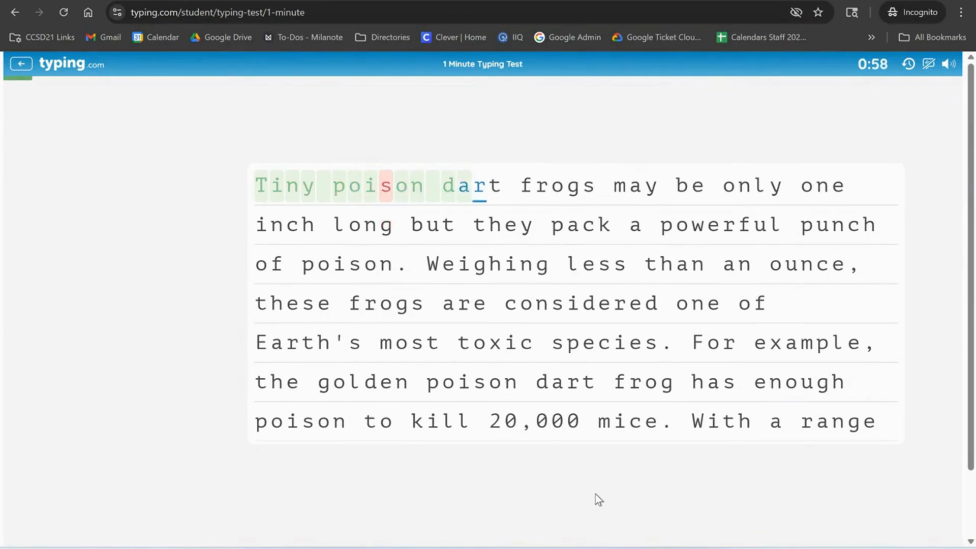
type("rt frogs")
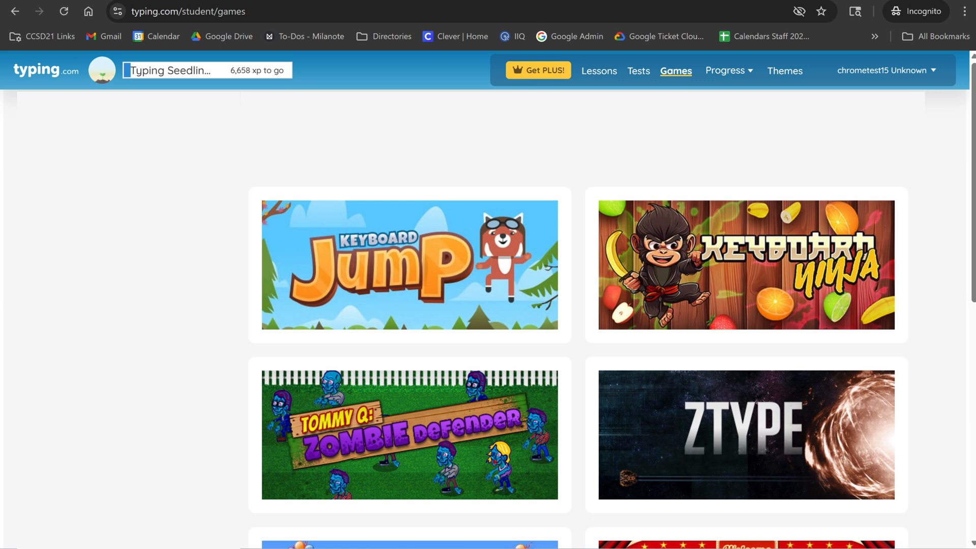
Play Keyboard Ninja briefly, then check Progress showing 6 stars, 48 WPM, 96% accuracy
left_click(746, 264)
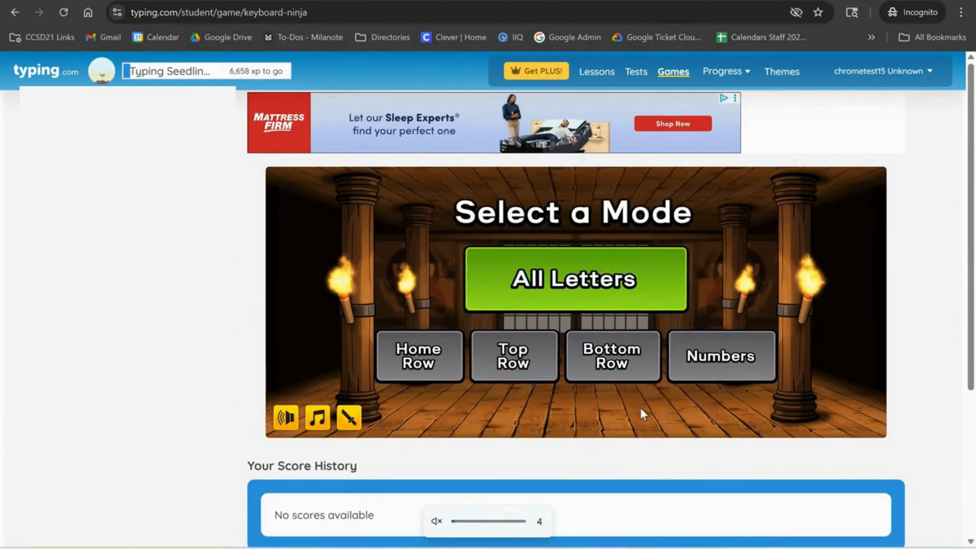
left_click(574, 278)
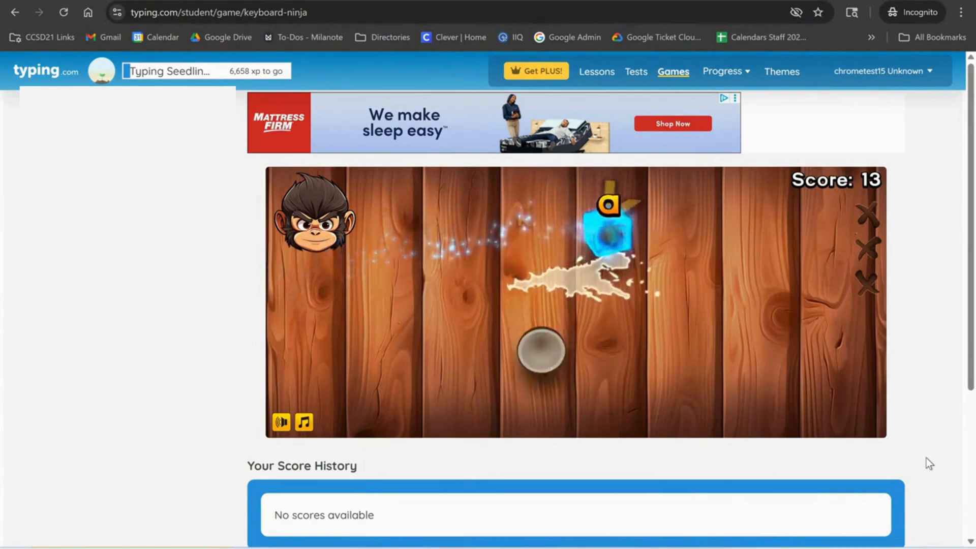
left_click(721, 71)
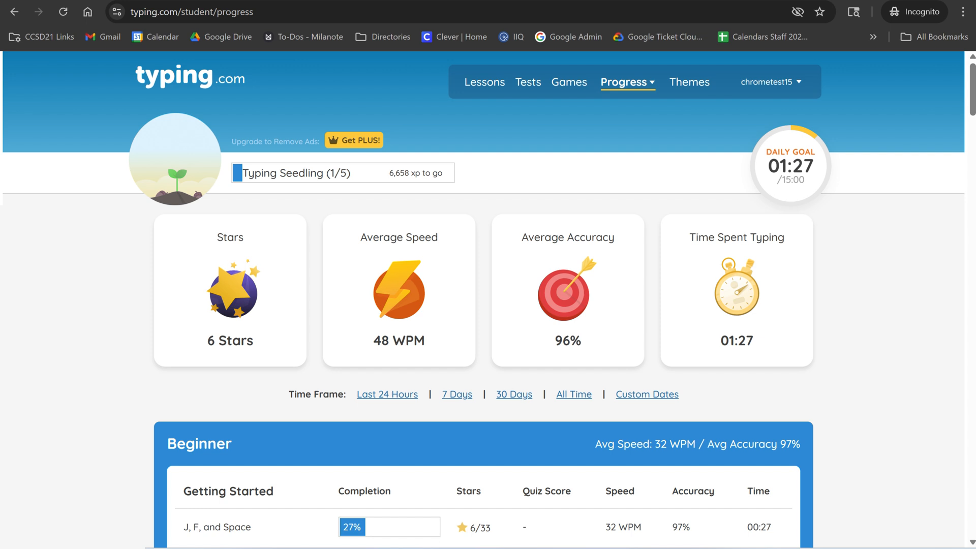
View the class scoreboard led by chrometest15 at 48 WPM, then set the home page to US English
left_click(627, 82)
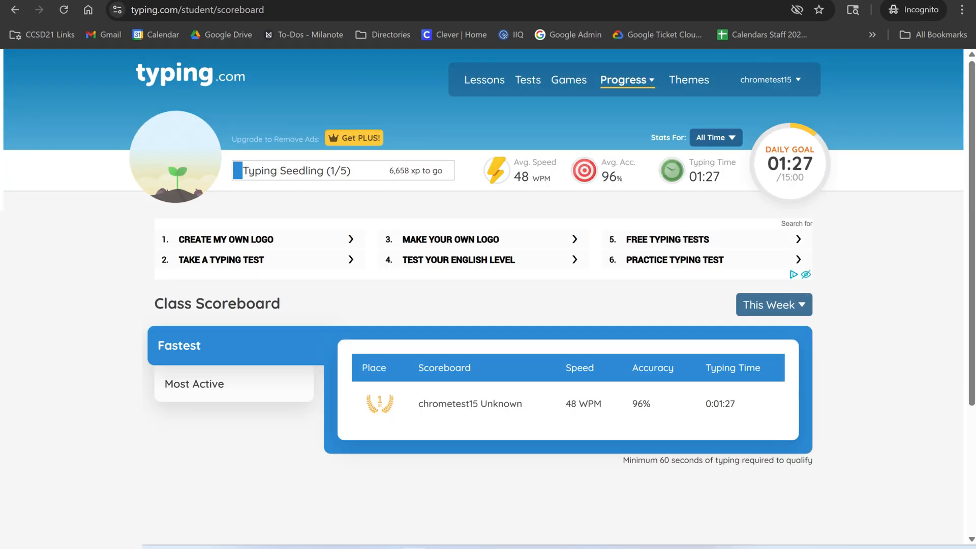
left_click(689, 79)
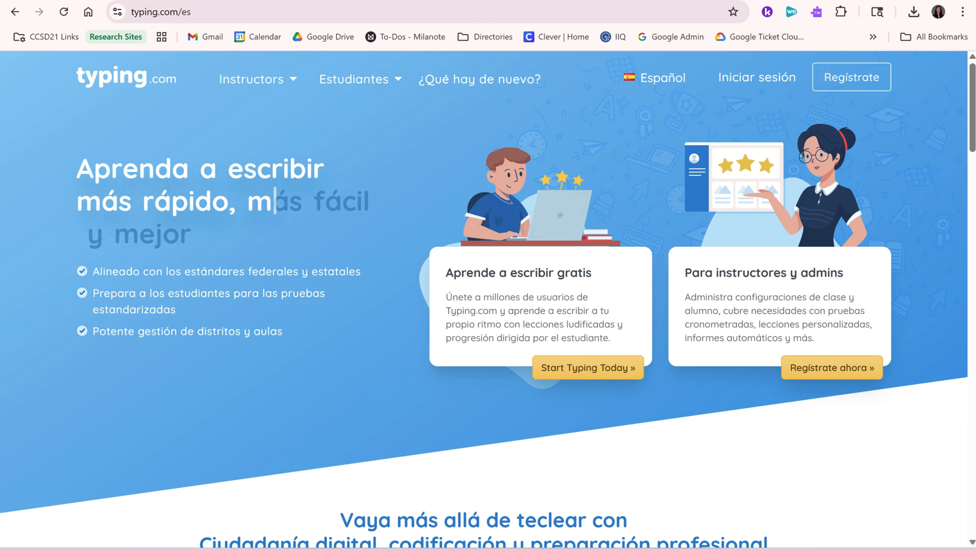
left_click(654, 78)
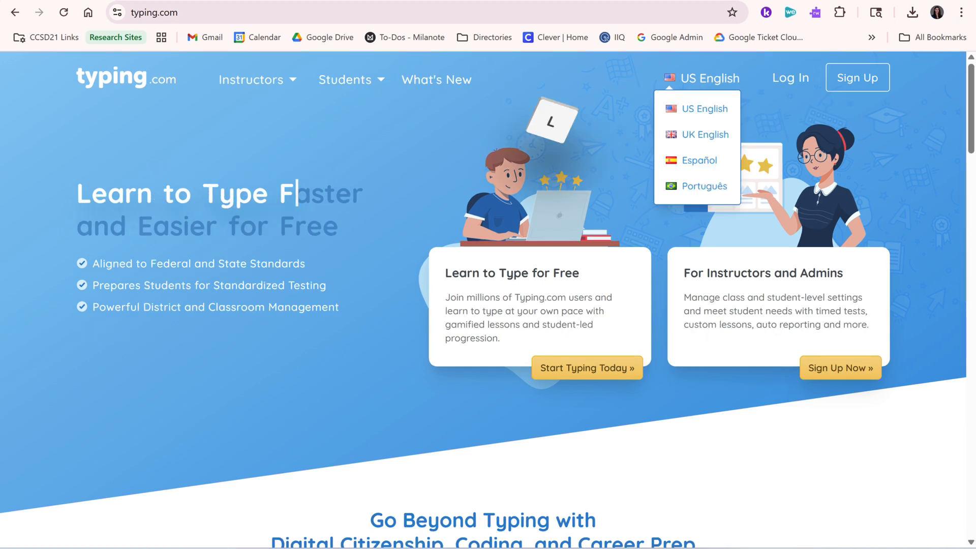